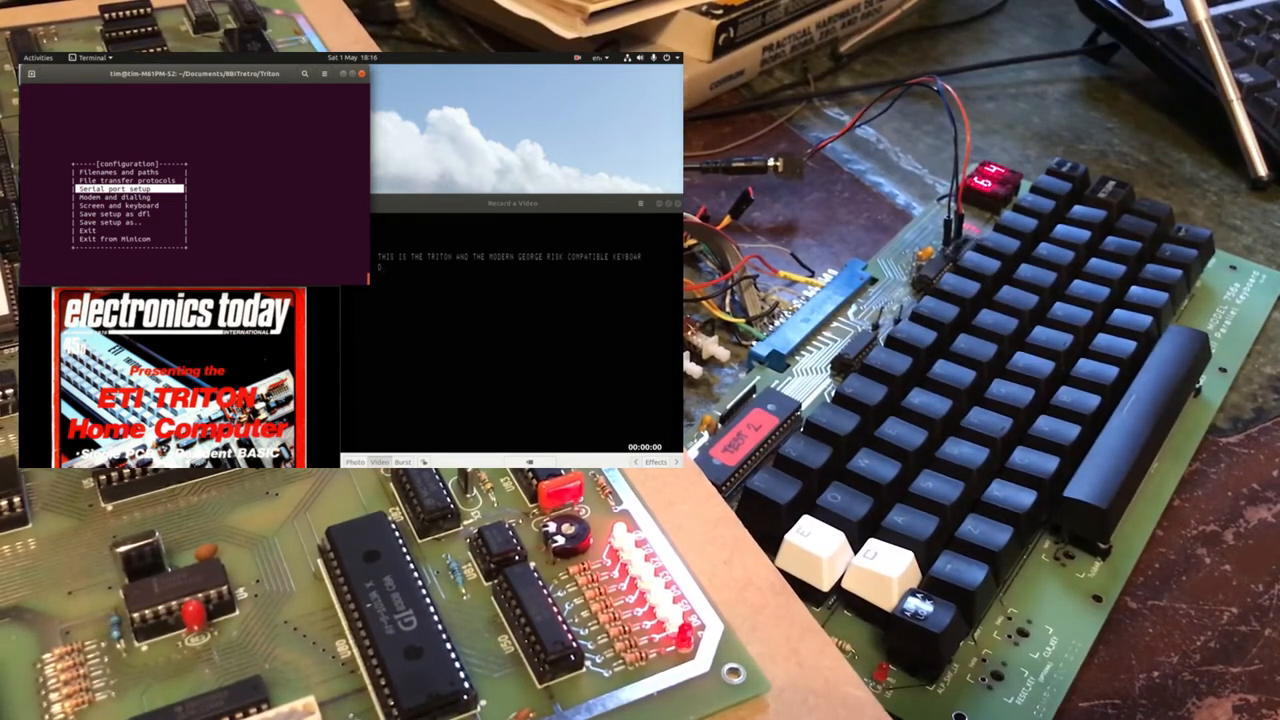
- Leave the minicom configuration menu, which exits with a 'cannot open /dev/ttyUSB0' error
{"action": "left_click", "coordinate": [116, 187]}
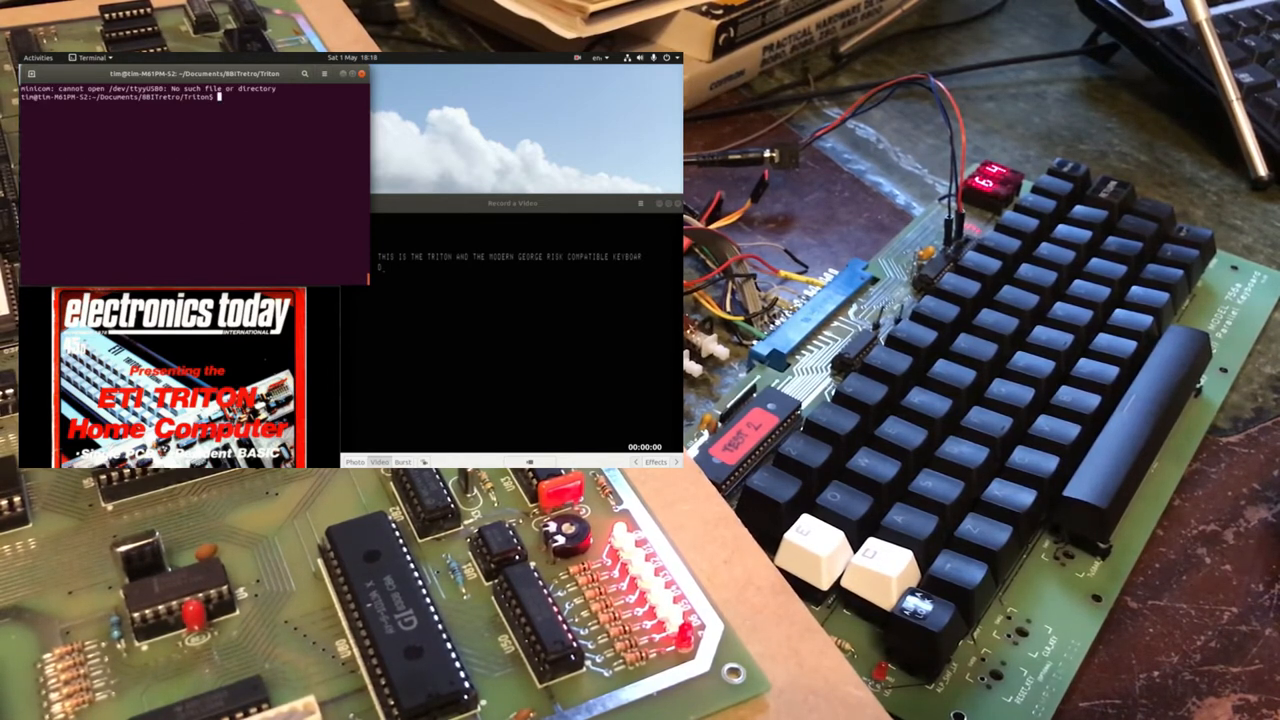
- Relaunch minicom in setup mode with 'minicom -s'
{"action": "type", "text": "minicom -s"}
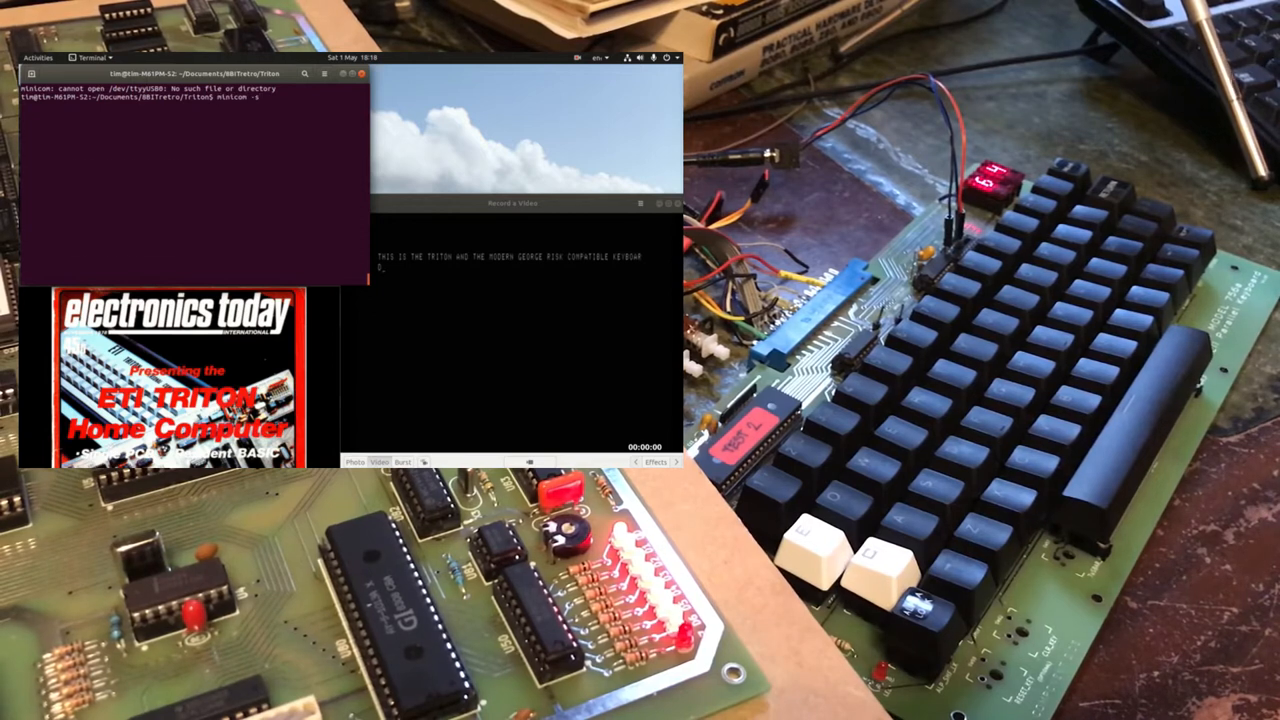
{"action": "key", "text": "Return"}
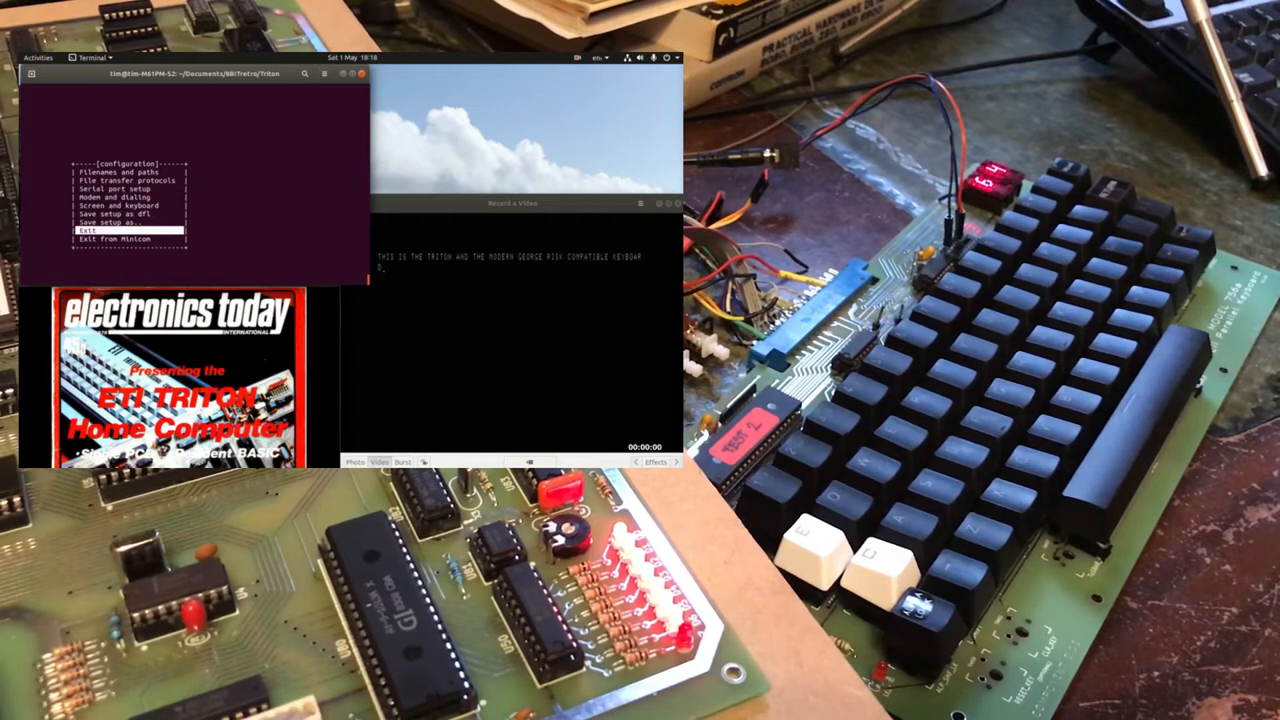
- Exit setup to start the /dev/ttyUSB0 session and type test letters from the Triton
{"action": "left_click", "coordinate": [87, 231]}
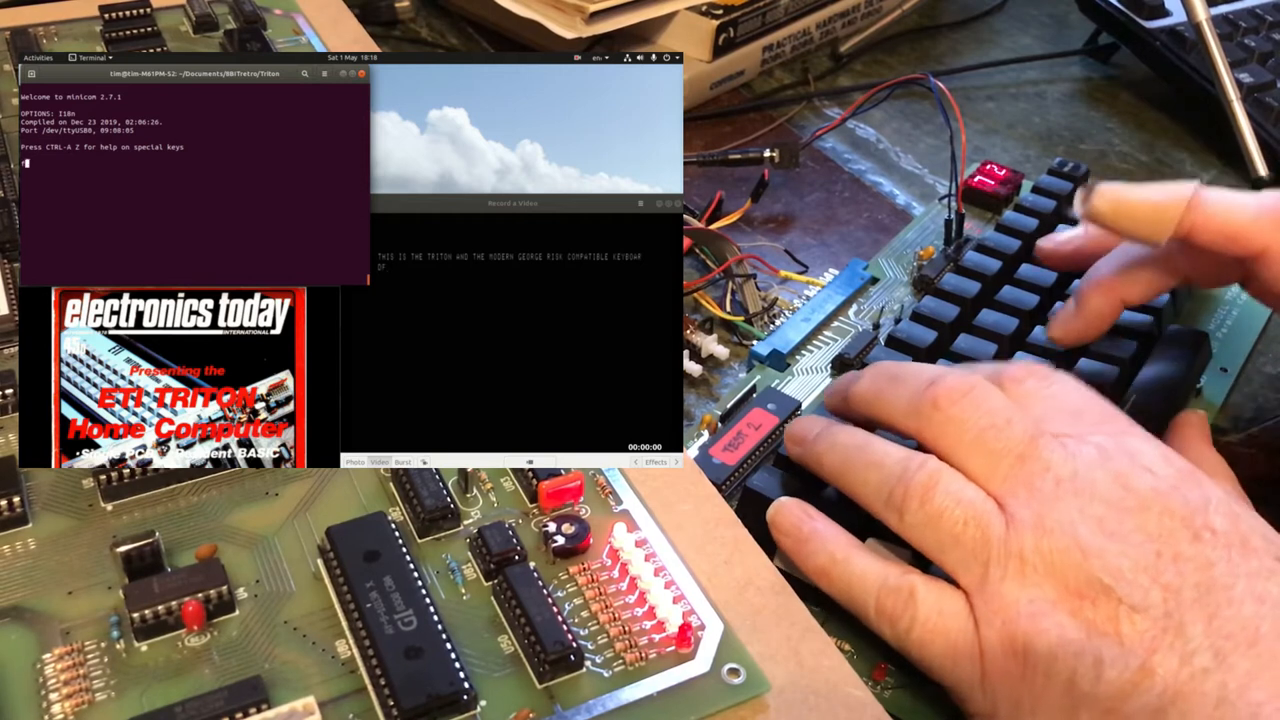
{"action": "type", "text": "fhrhh  fdh jhfdslkjdskjh kdfskdsfdsj dkjhfjkkdjhs flkdsldjfds"}
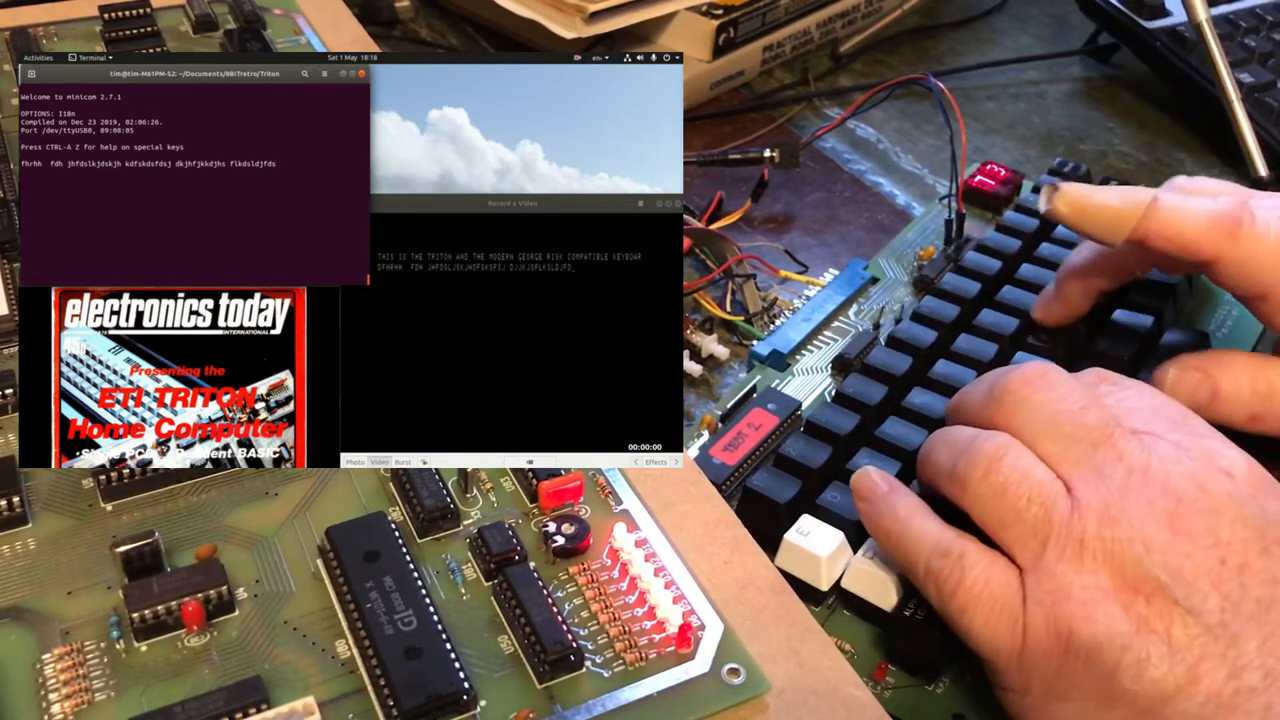
{"action": "type", "text": "jlkjfds lk"}
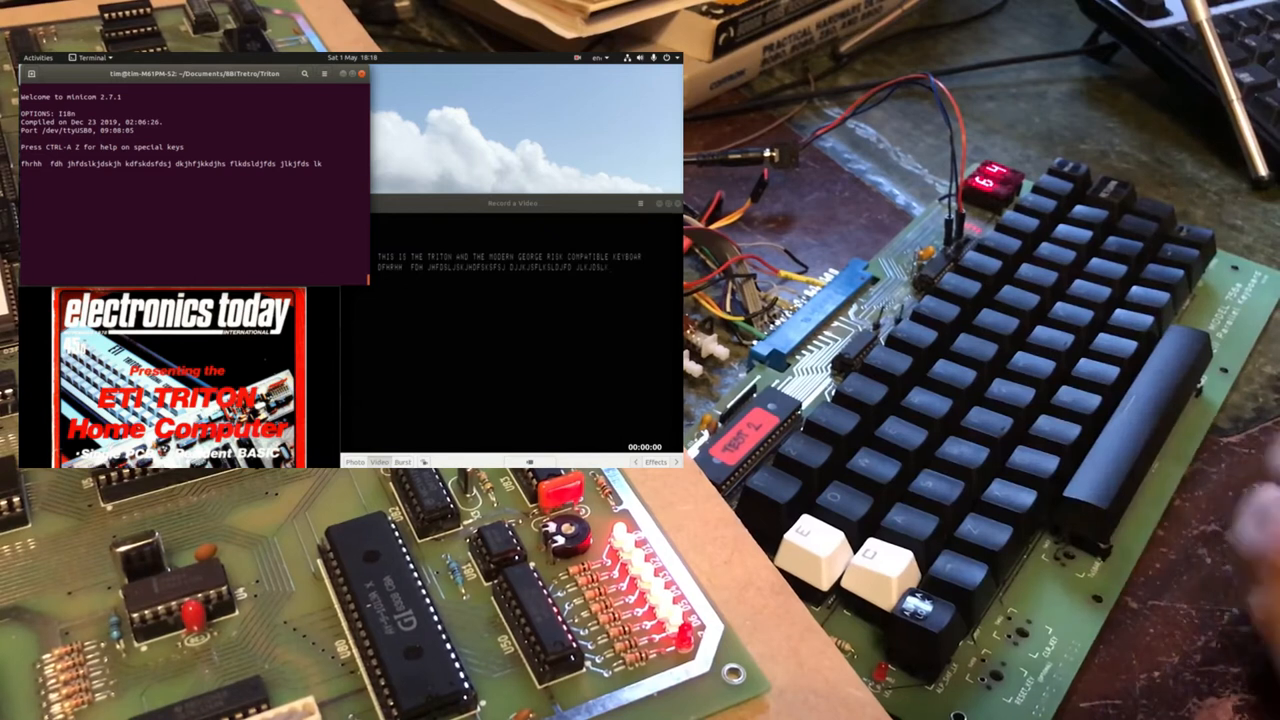
{"action": "type", "text": "kfd"}
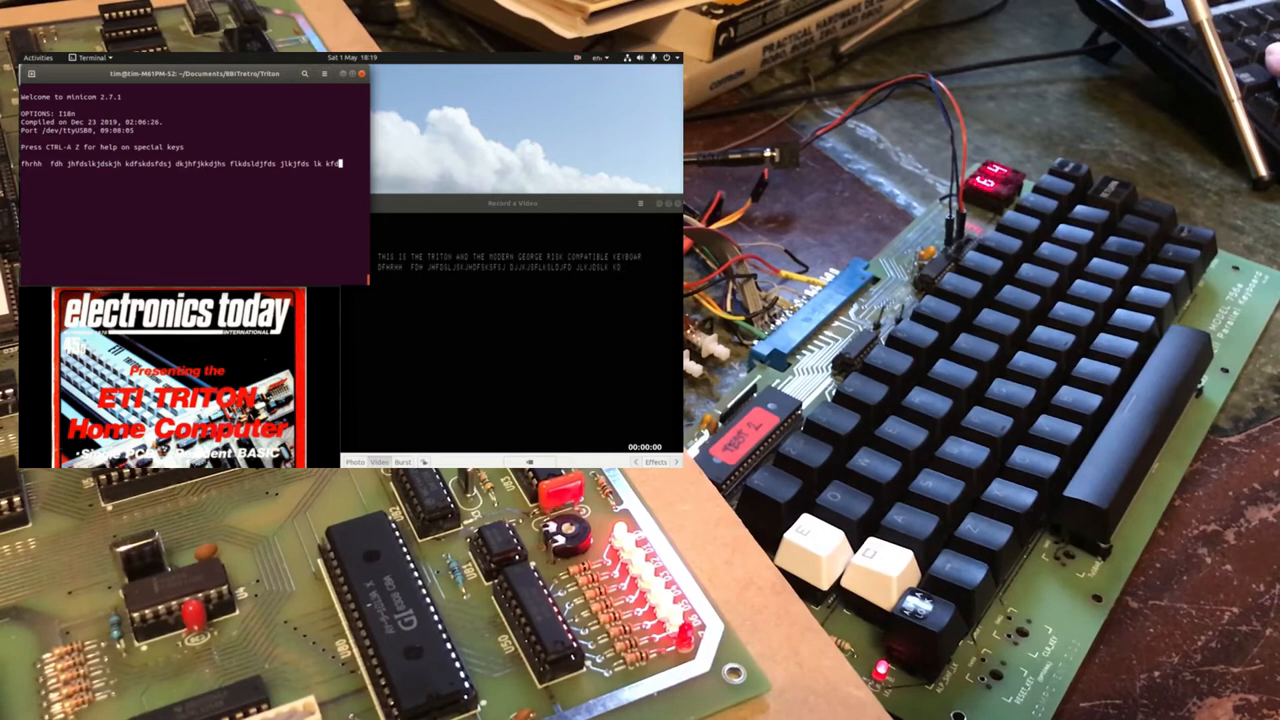
- Type 'th' before both the Triton display and minicom terminal are cleared
{"action": "type", "text": "th"}
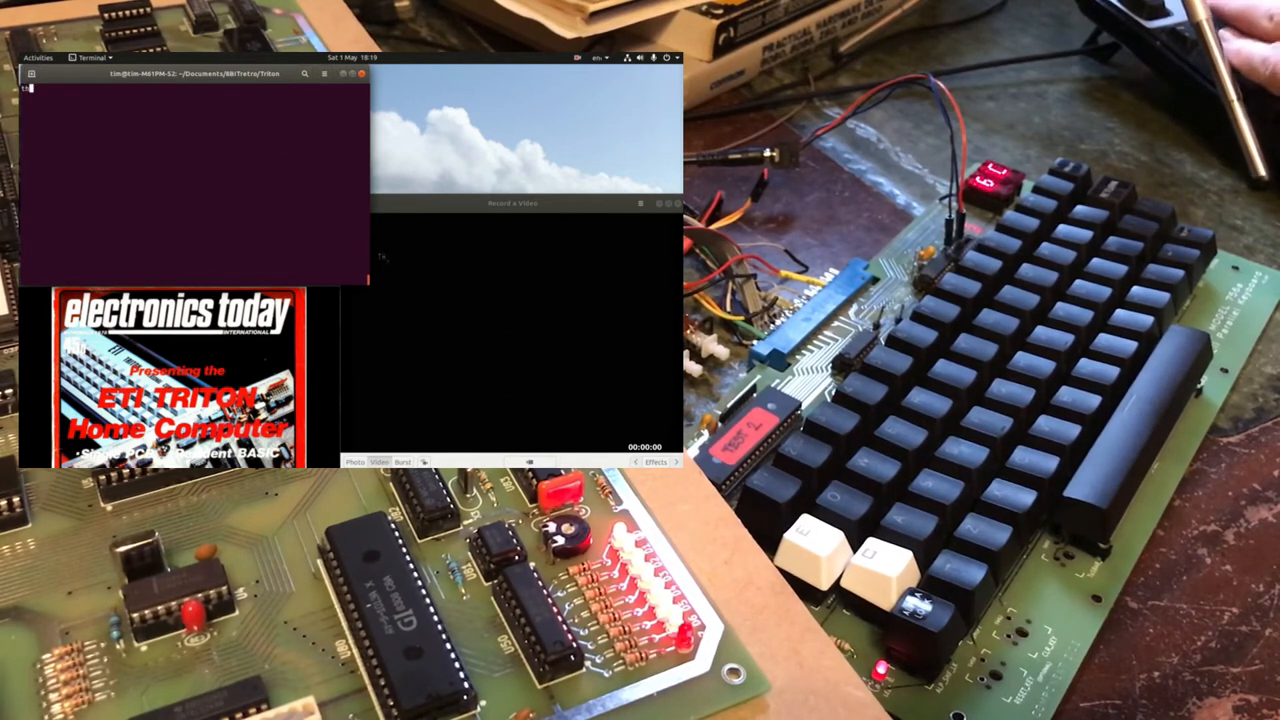
{"action": "type", "text": "this will work as will"}
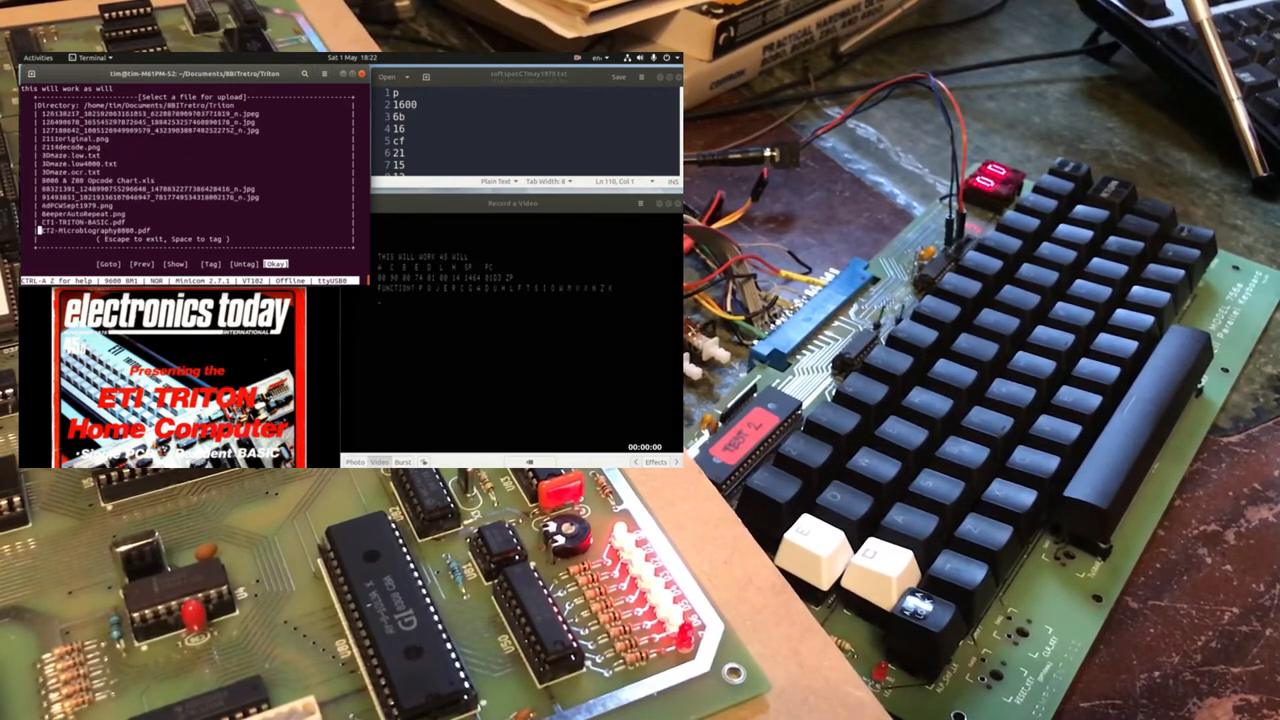
- Scroll the upload file list down to softspotCTmay1979.txt and the tritonnotes files
{"action": "scroll", "scroll_direction": "down", "scroll_amount": 3}
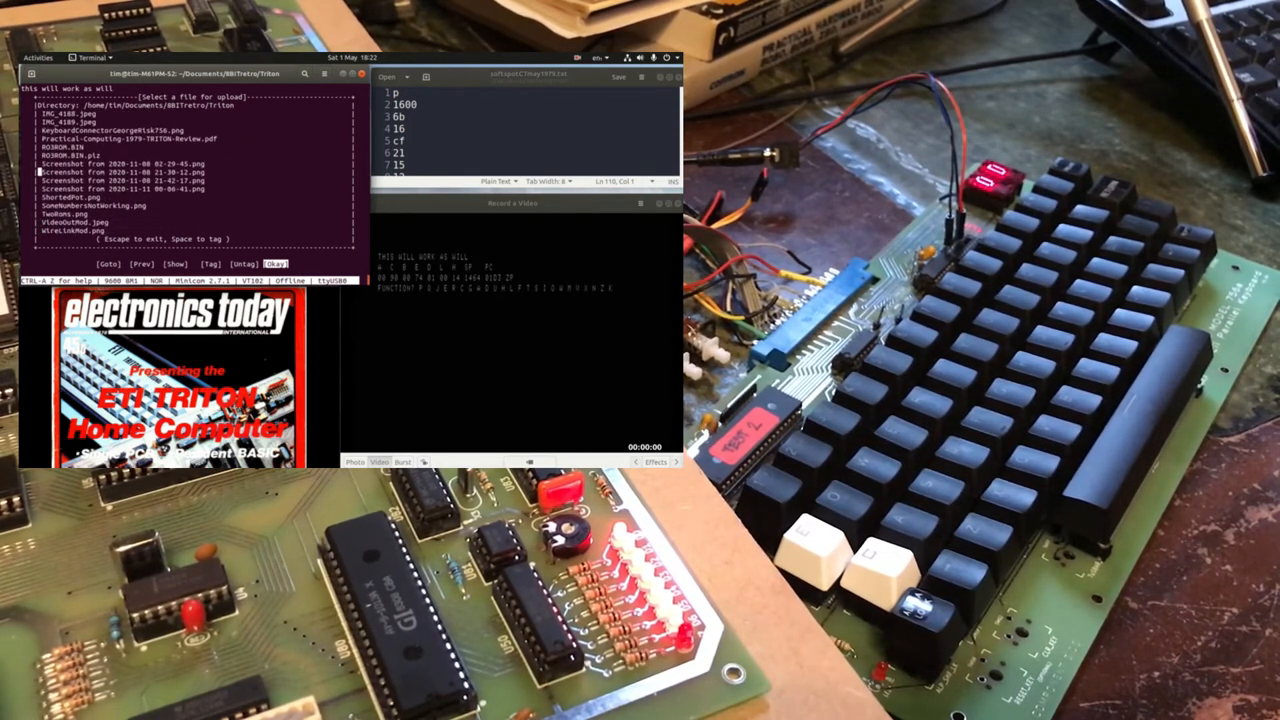
{"action": "scroll", "scroll_direction": "down", "scroll_amount": 3}
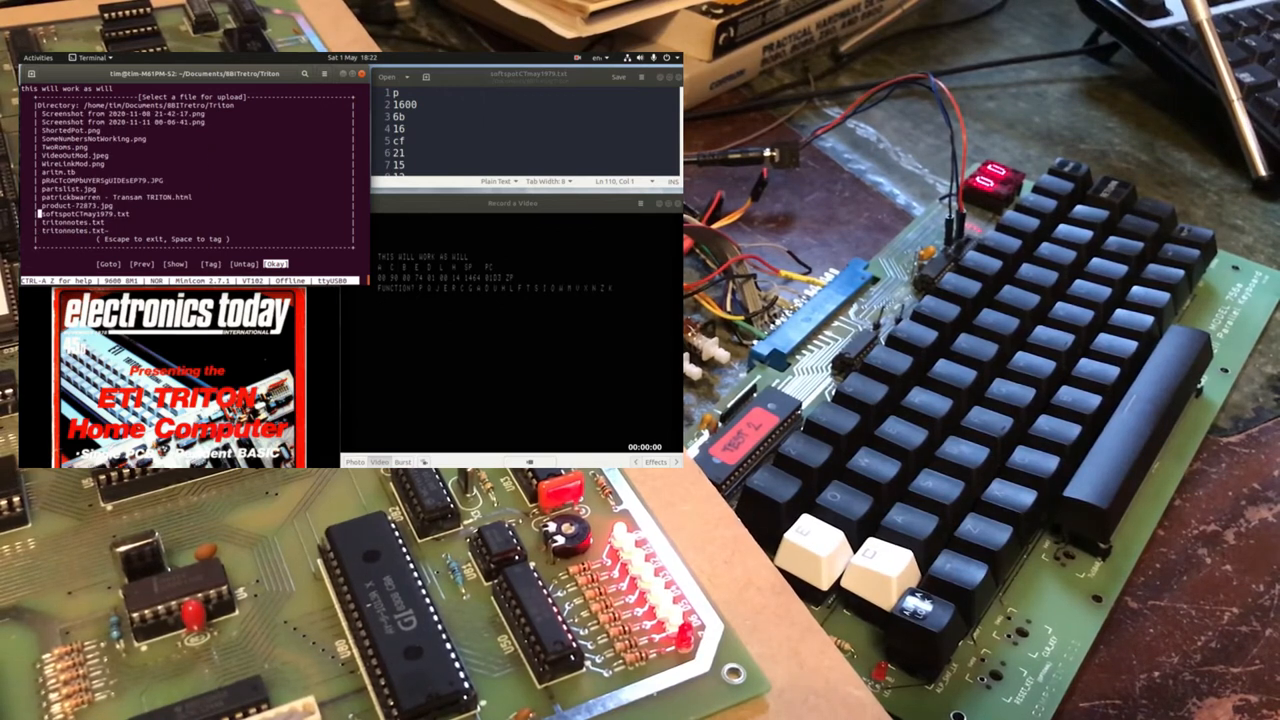